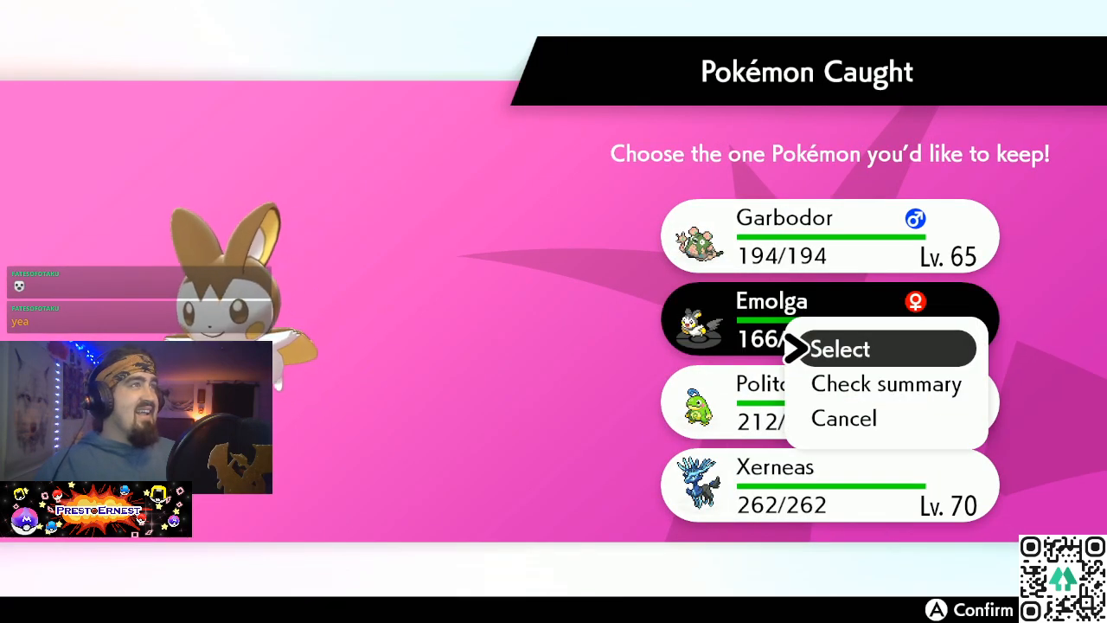
click(841, 350)
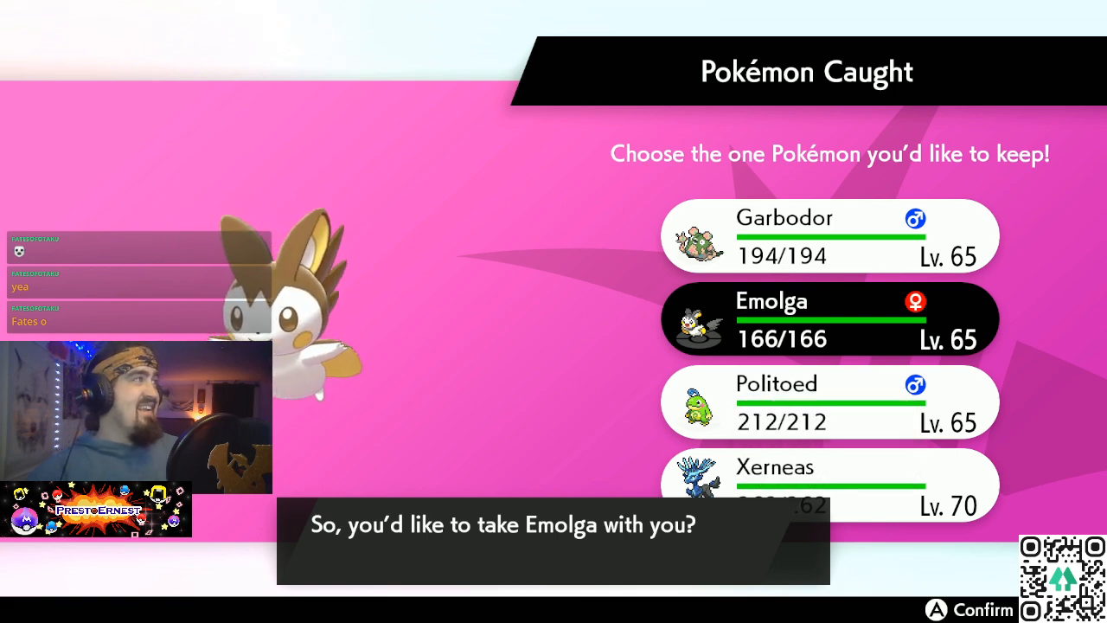
key(A)
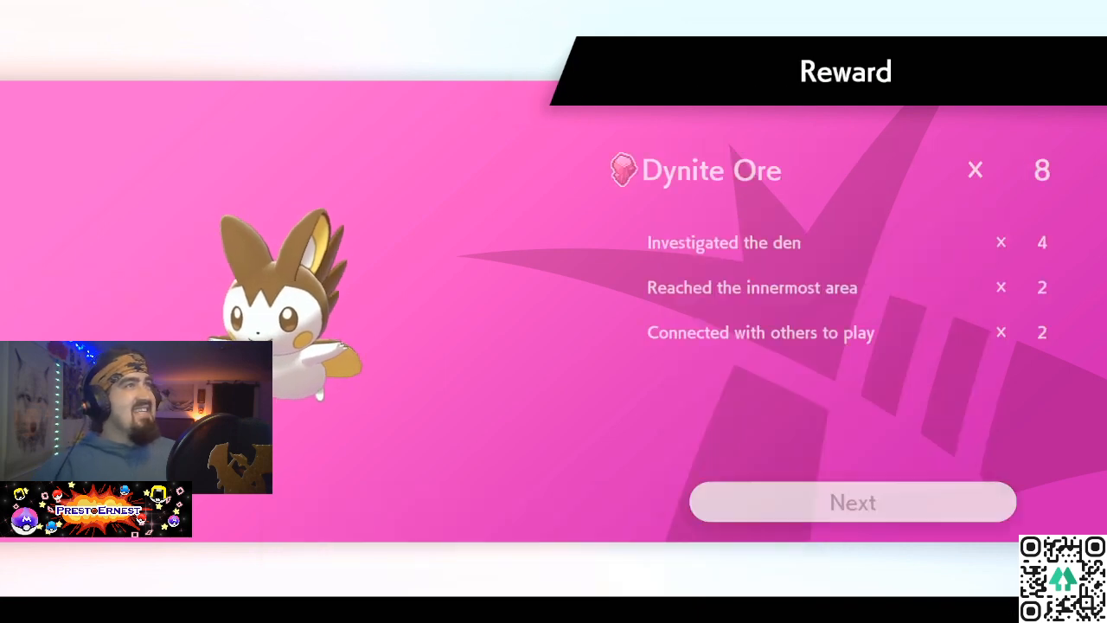
click(851, 501)
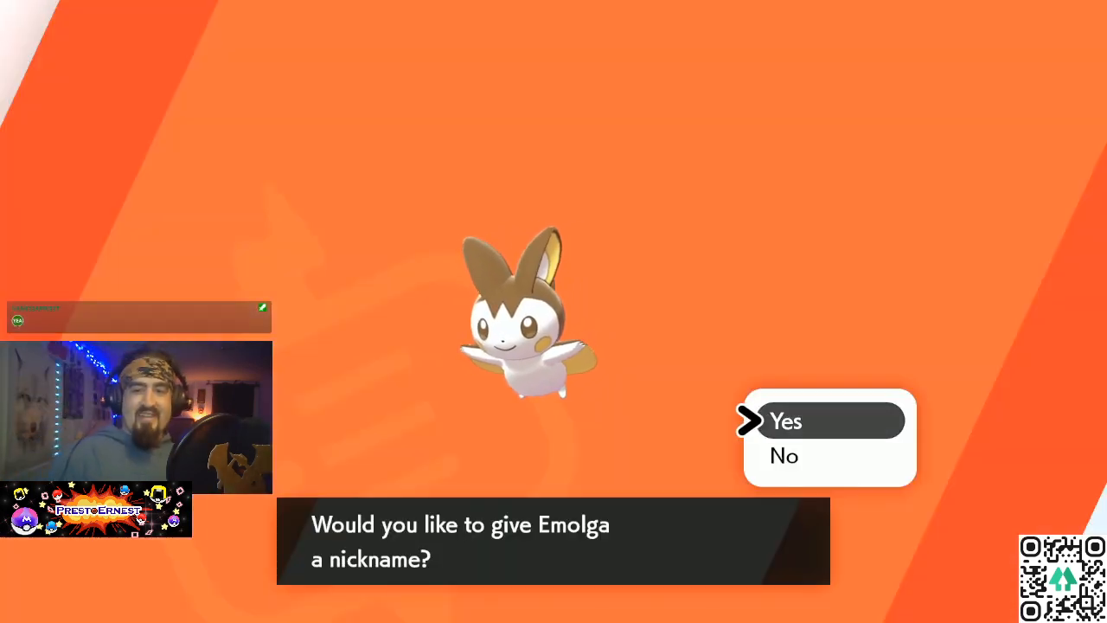